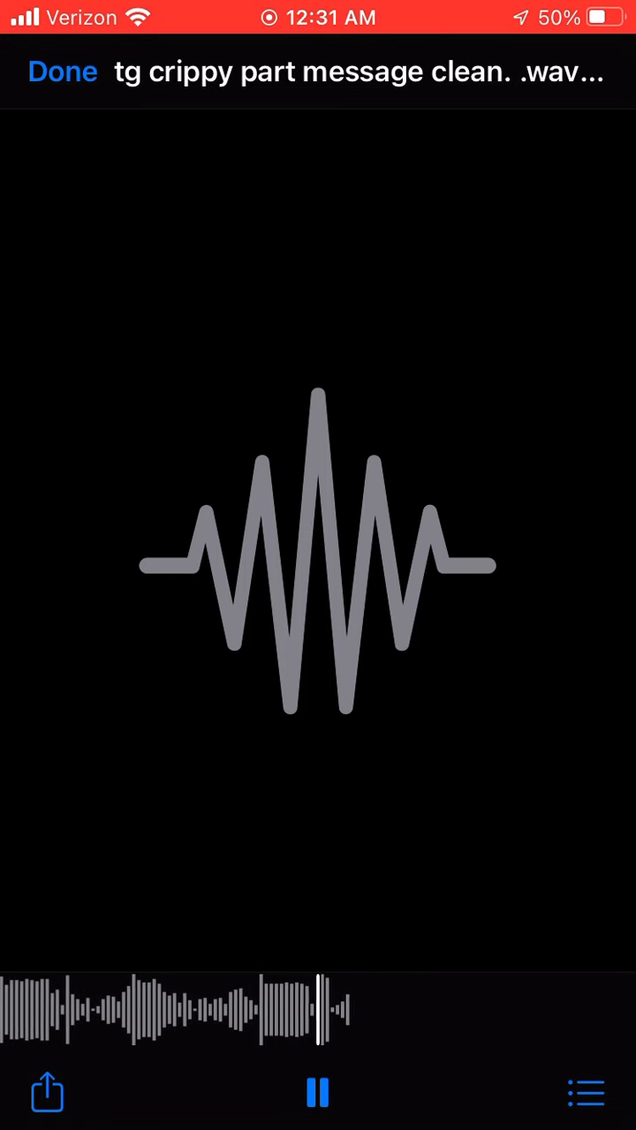
Step: Pause the 'tg crippy part message clean' WAV playback in the Quick Look preview
click(318, 1093)
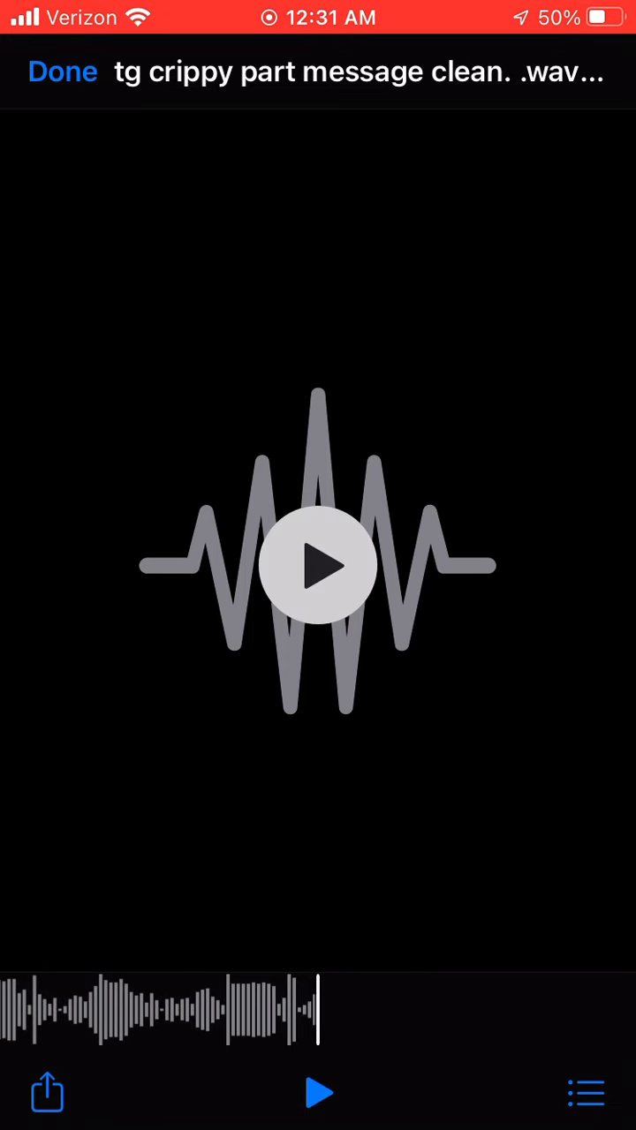